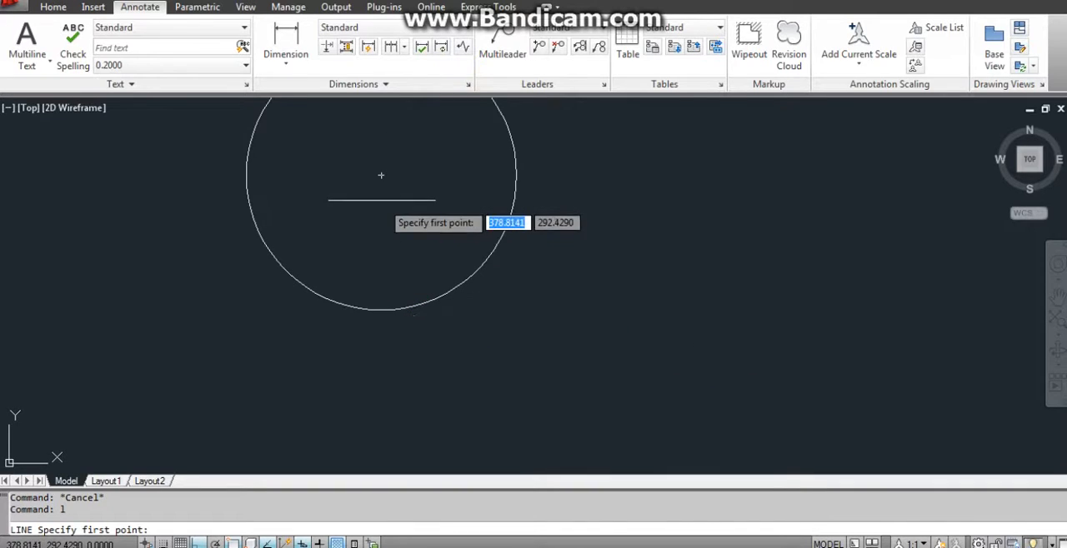
Step: Draw a vertical radius from the circle centre down to the bottom quadrant, then a 157-unit horizontal base line
{"action": "left_click", "coordinate": [381, 308]}
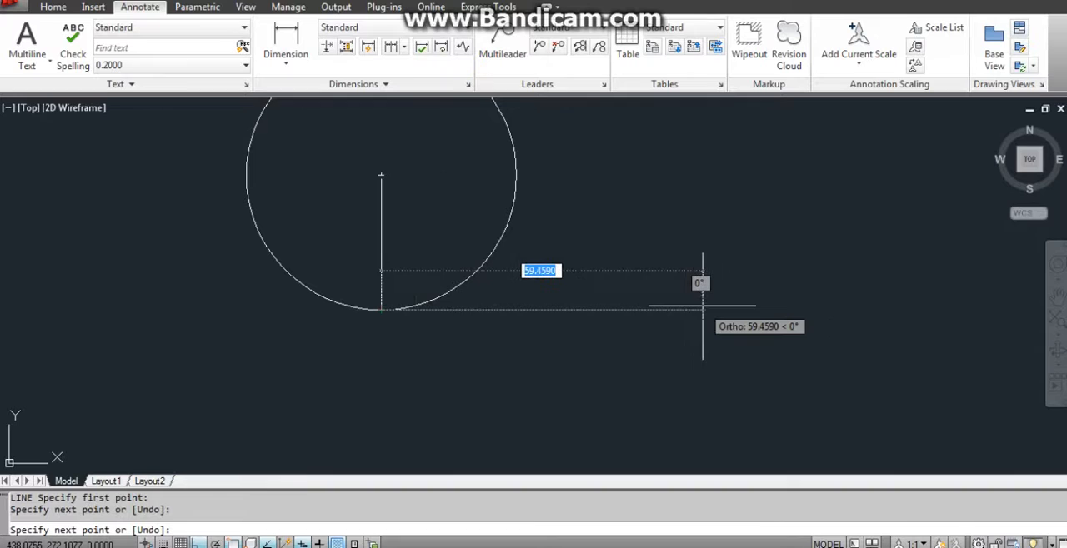
{"action": "mouse_move", "coordinate": [478, 334]}
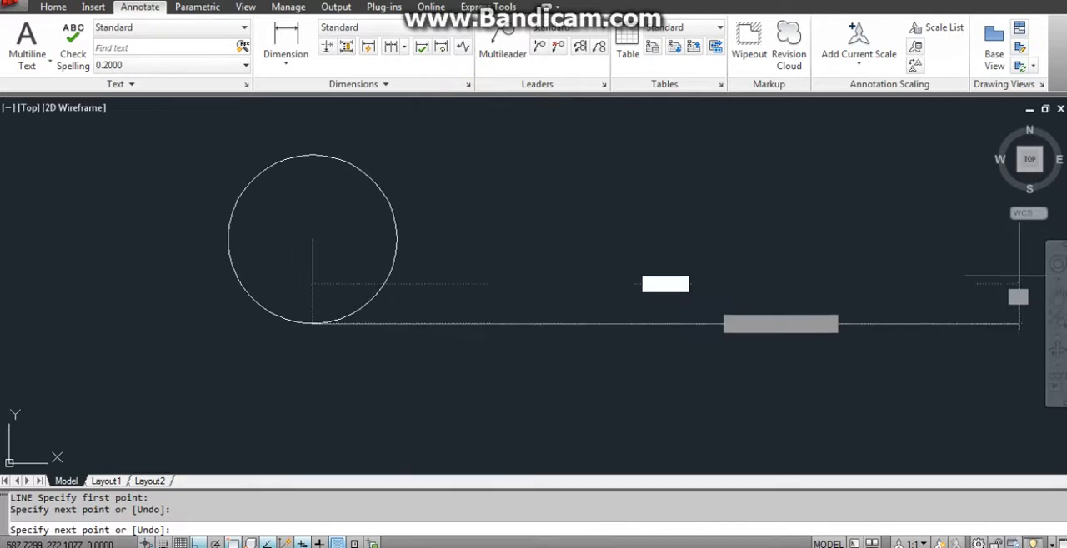
{"action": "mouse_move", "coordinate": [731, 295]}
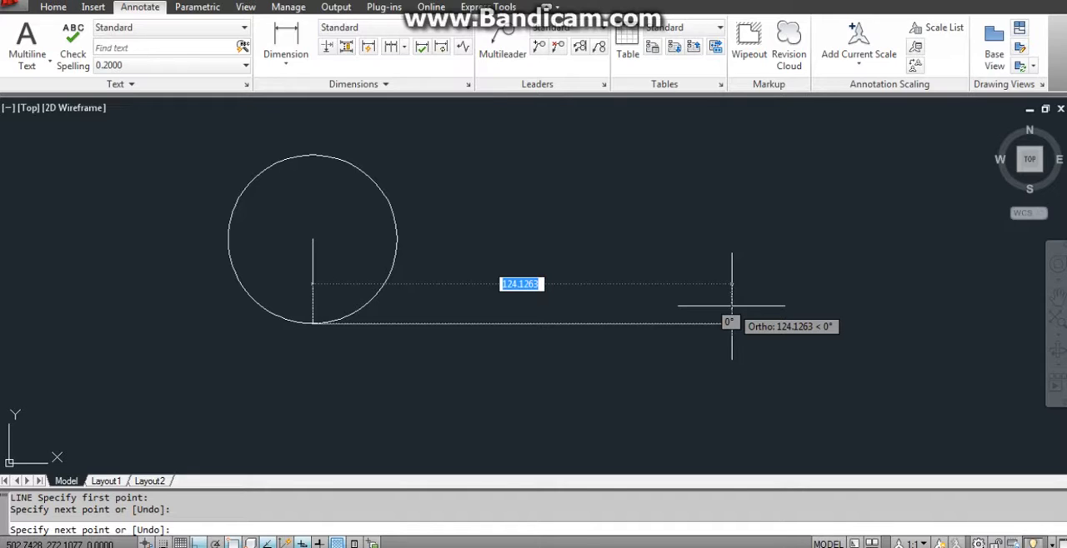
{"action": "type", "text": "1"}
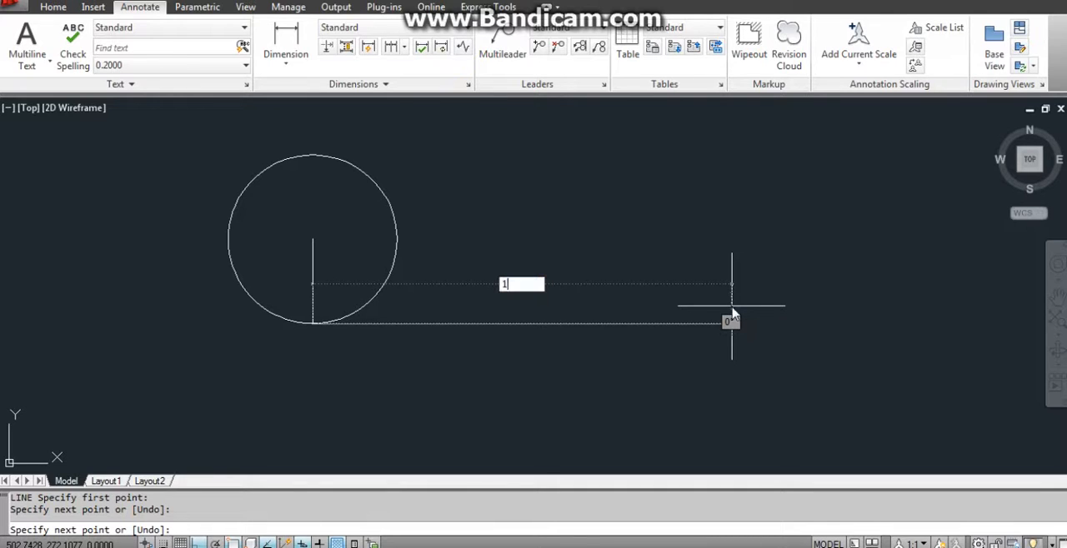
{"action": "type", "text": "157"}
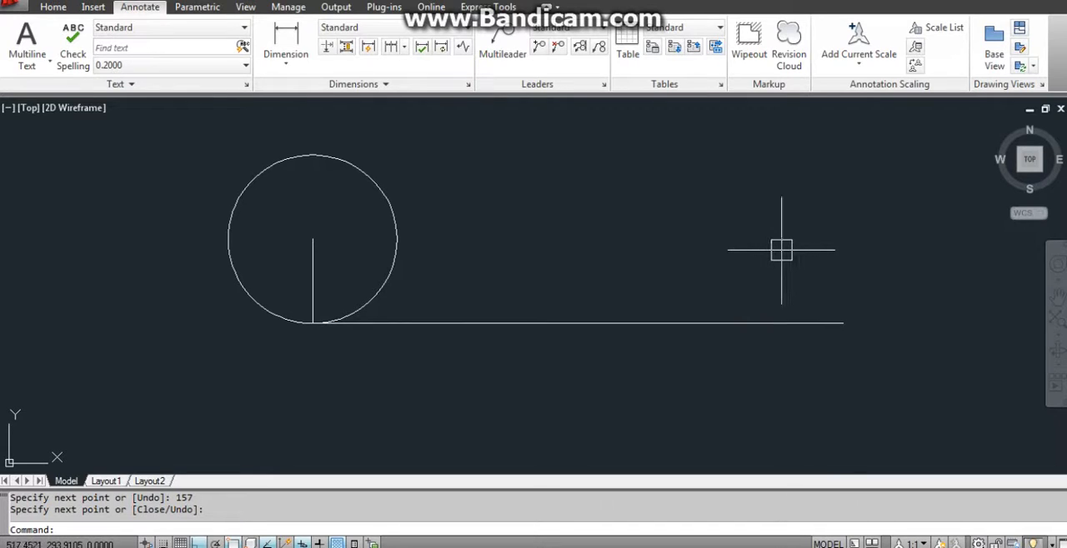
{"action": "type", "text": "ar"}
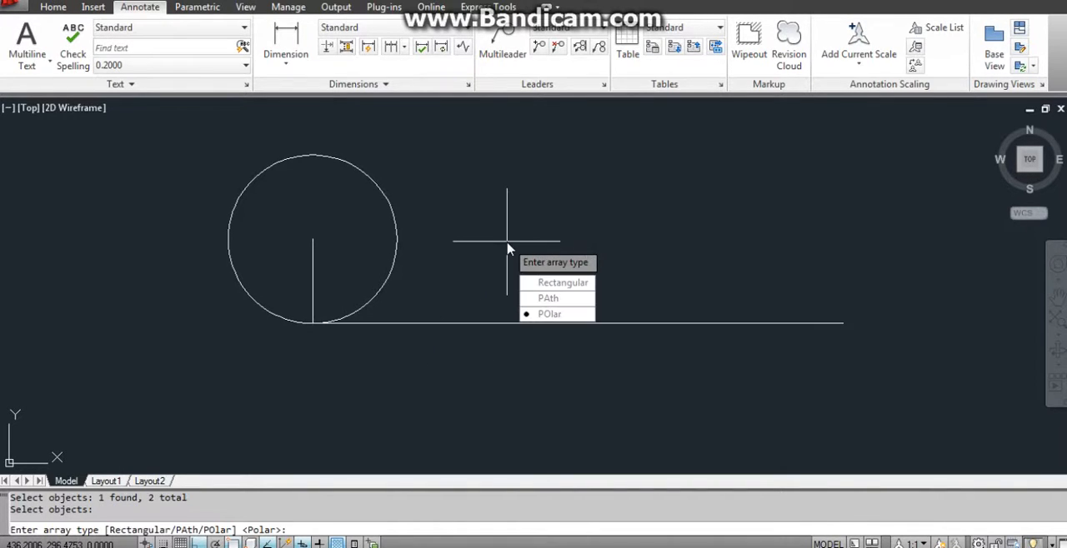
{"action": "mouse_move", "coordinate": [556, 283]}
{"action": "type", "text": "PO"}
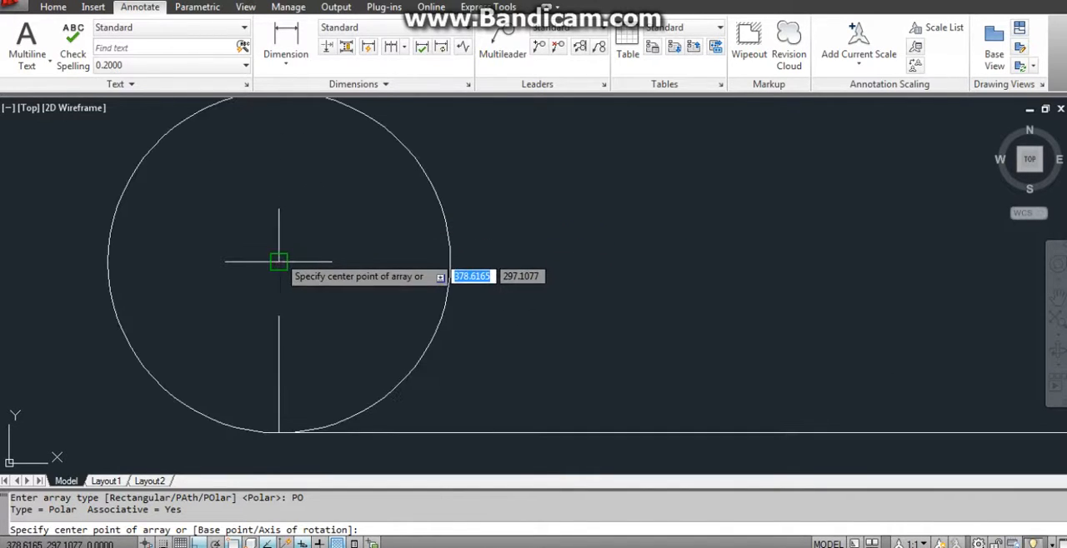
Step: Polar-array the radius about the circle centre with 8 items over a 360-degree fill angle
{"action": "left_click", "coordinate": [278, 261]}
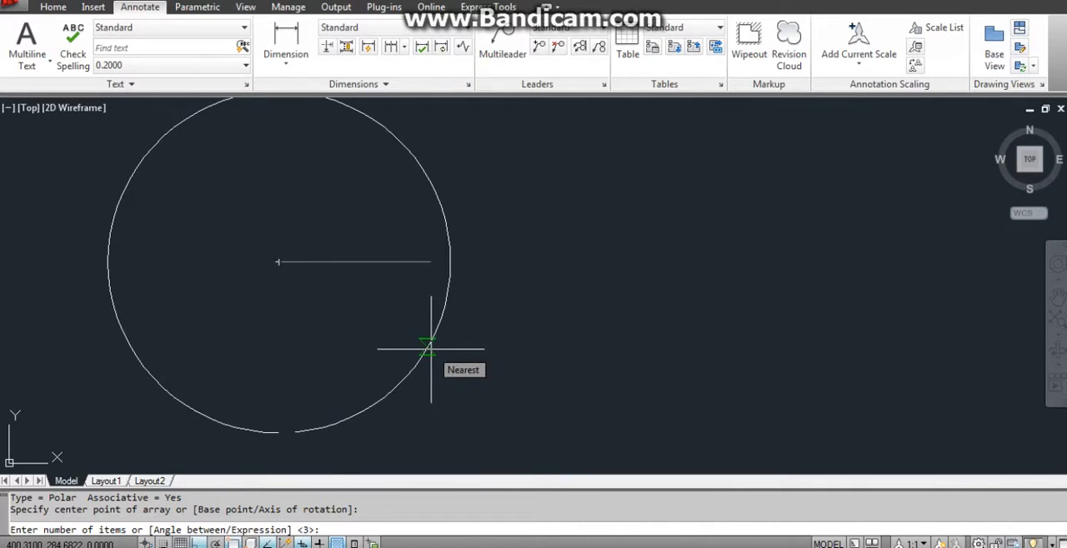
{"action": "type", "text": "8"}
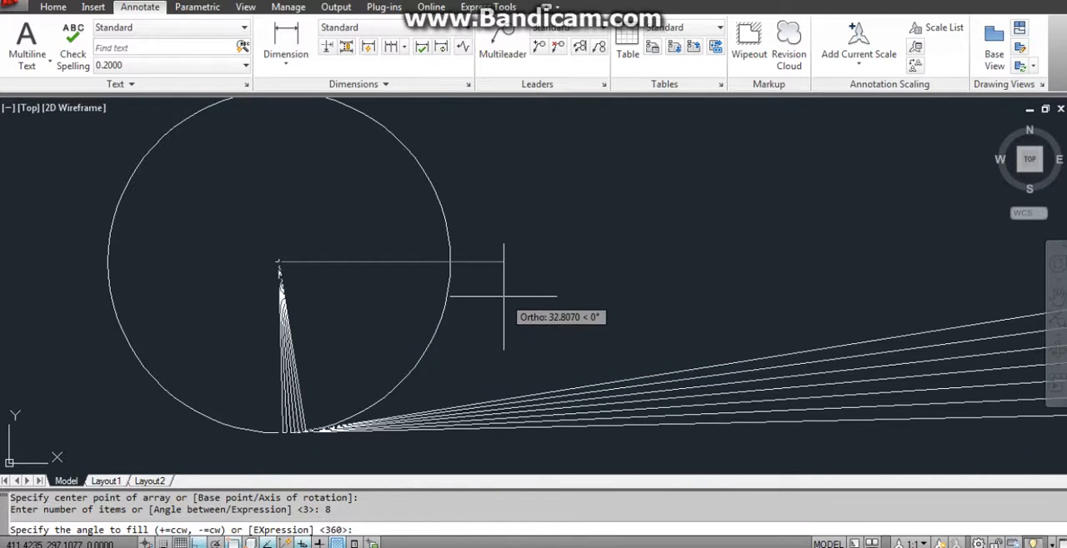
{"action": "type", "text": "36"}
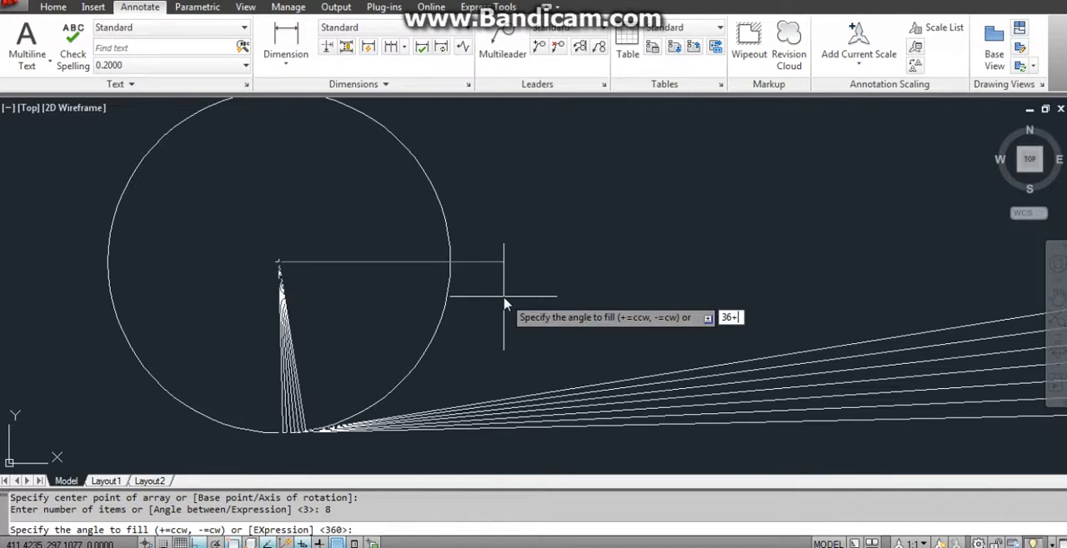
{"action": "type", "text": "0"}
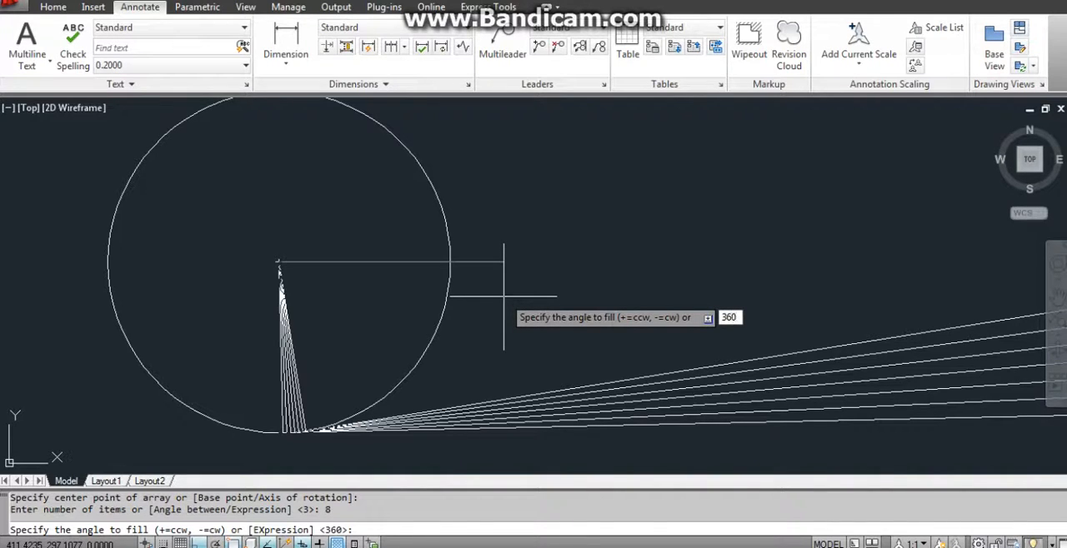
{"action": "key", "text": "Enter"}
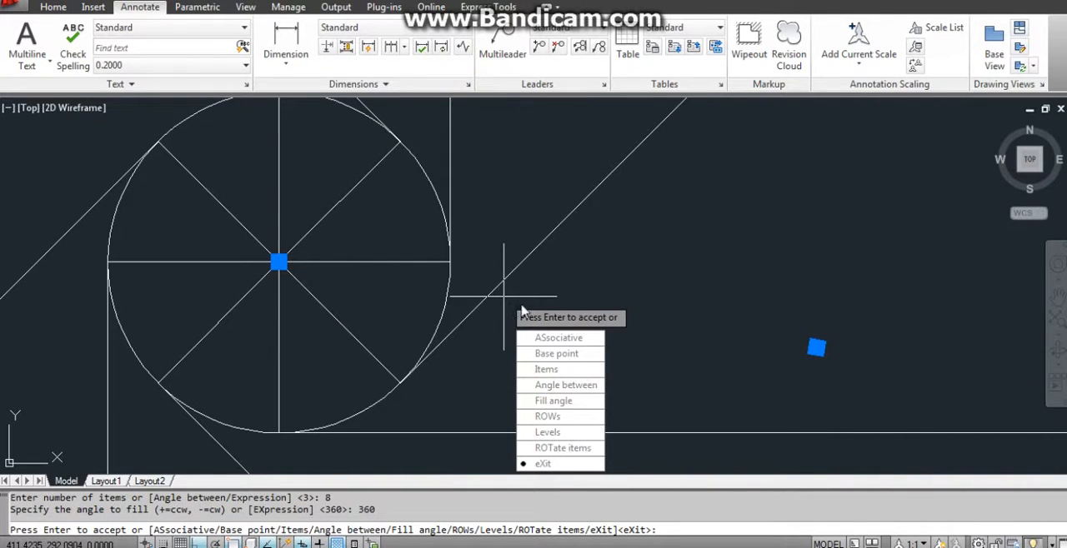
{"action": "key", "text": "enter"}
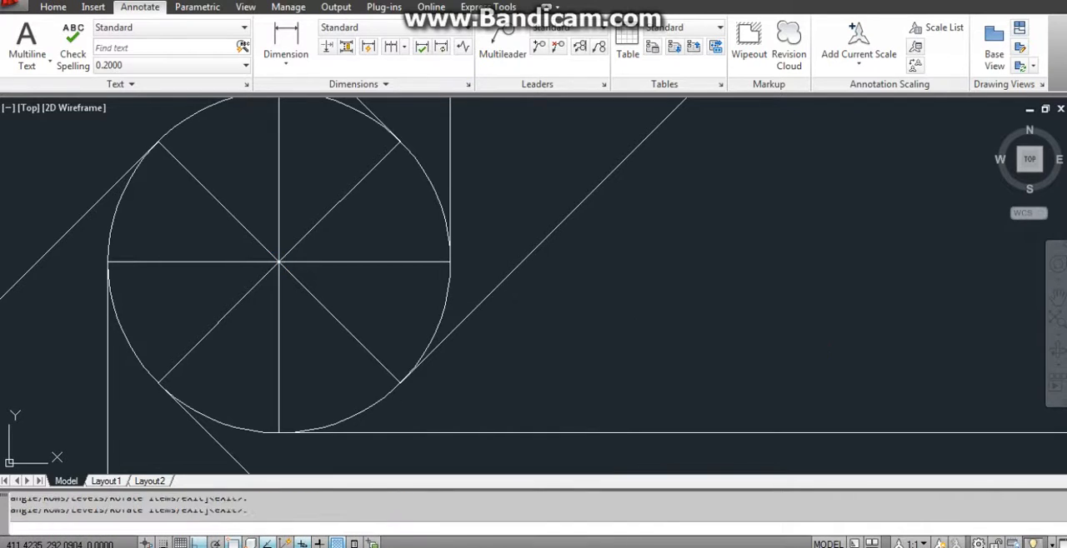